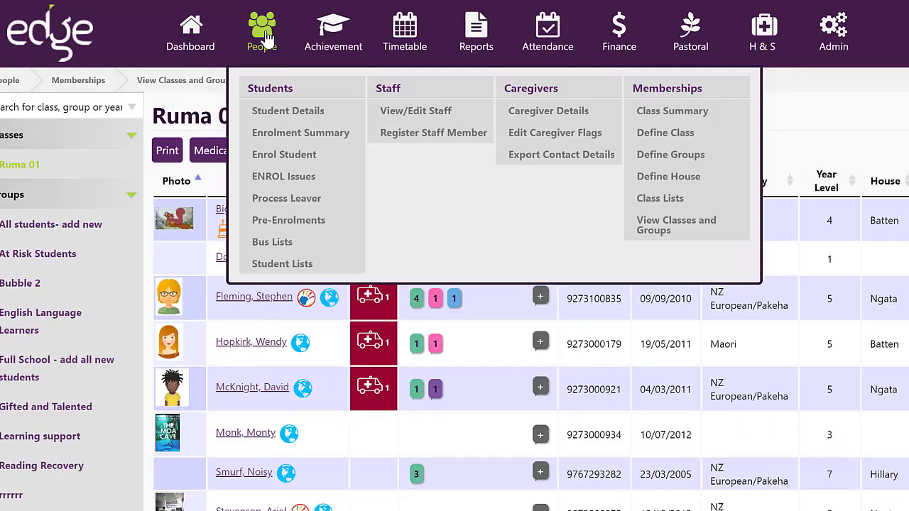
mouse_move(301, 132)
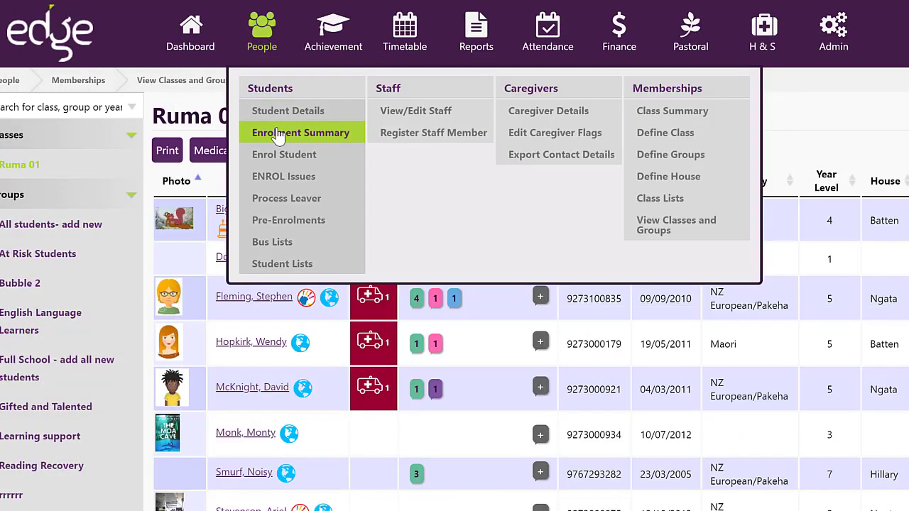
- Open Enrolment Summary under People > Students, showing Ruma 01, Unassigned and totals
left_click(301, 133)
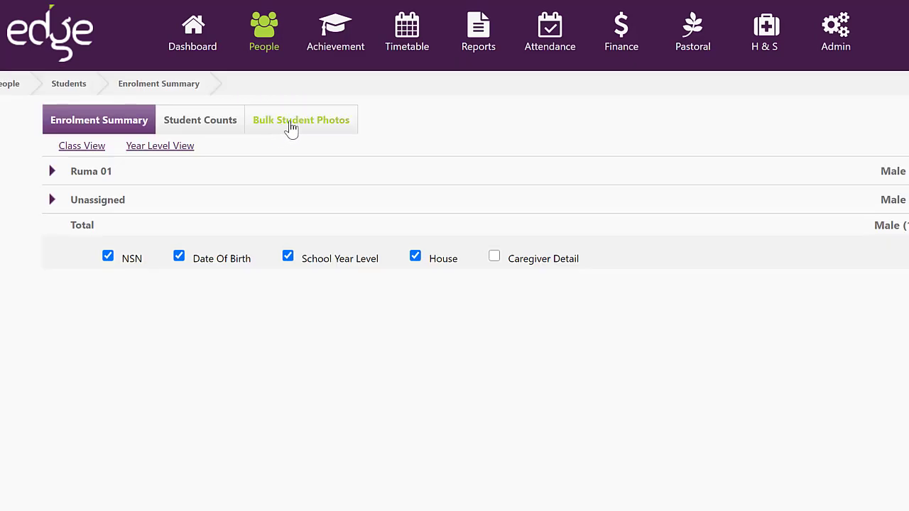
- Create a new photographer student list in Bulk Student Photos and download it as CSV
left_click(301, 119)
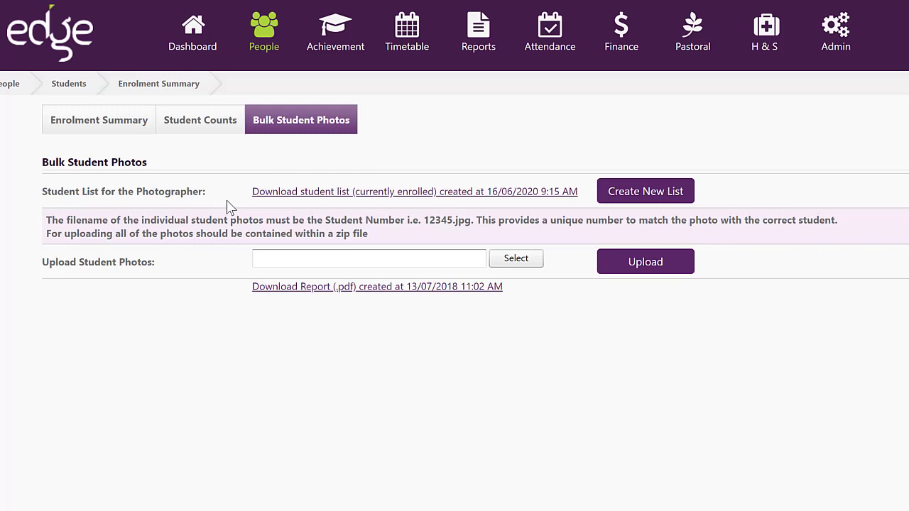
mouse_move(399, 215)
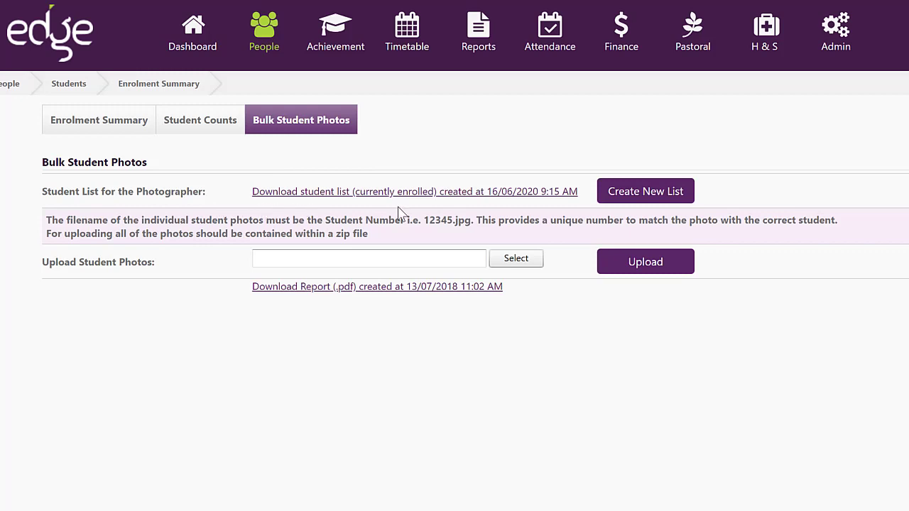
left_click(645, 191)
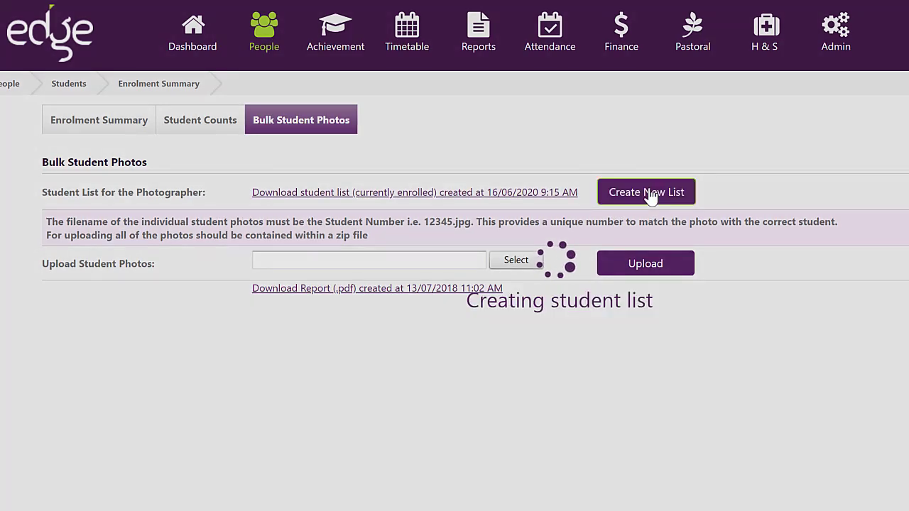
left_click(645, 192)
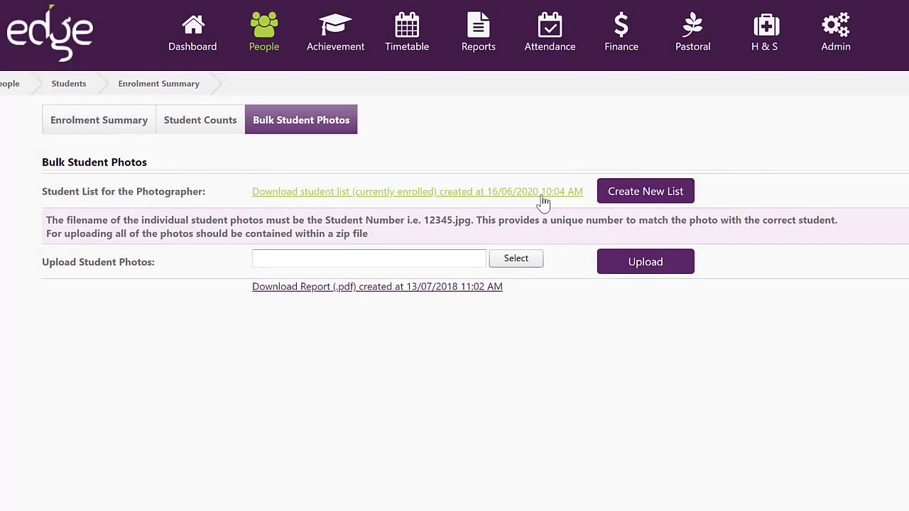
mouse_move(403, 199)
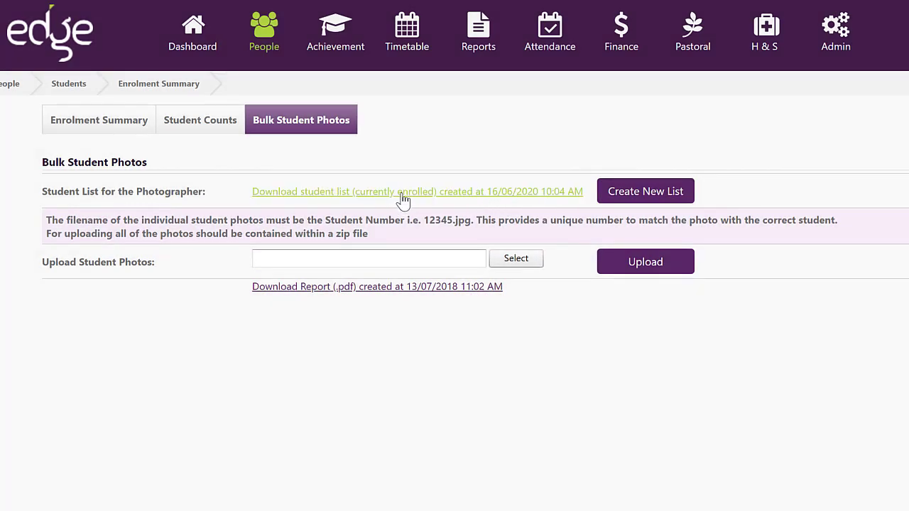
left_click(405, 195)
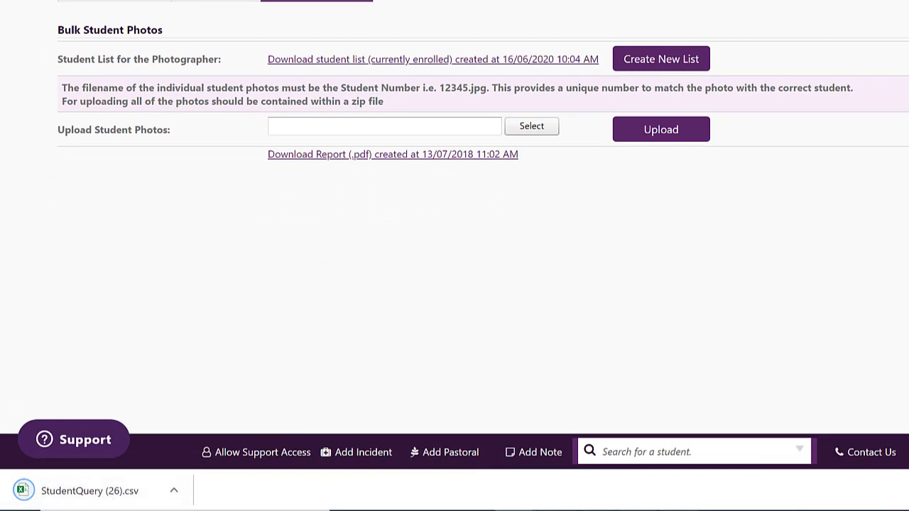
- Open the downloaded student list CSV in Excel and select the Student Number column
left_click(89, 491)
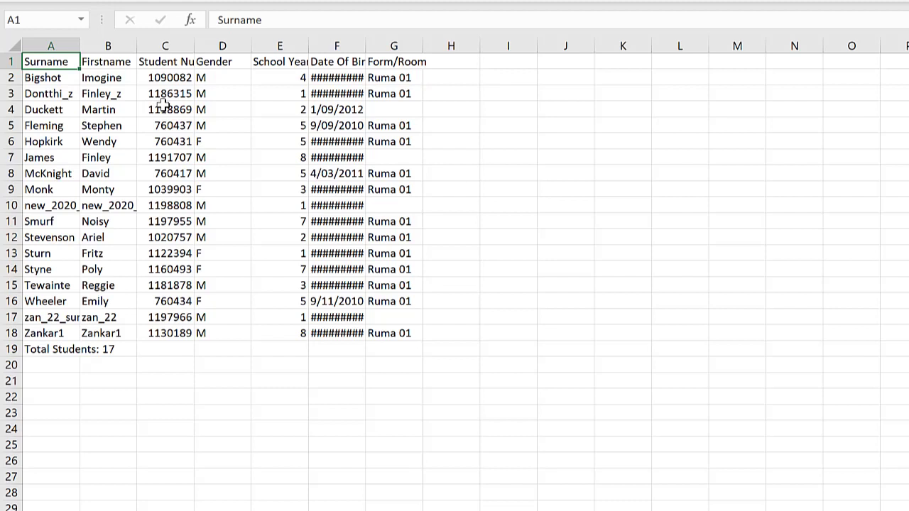
left_click(165, 61)
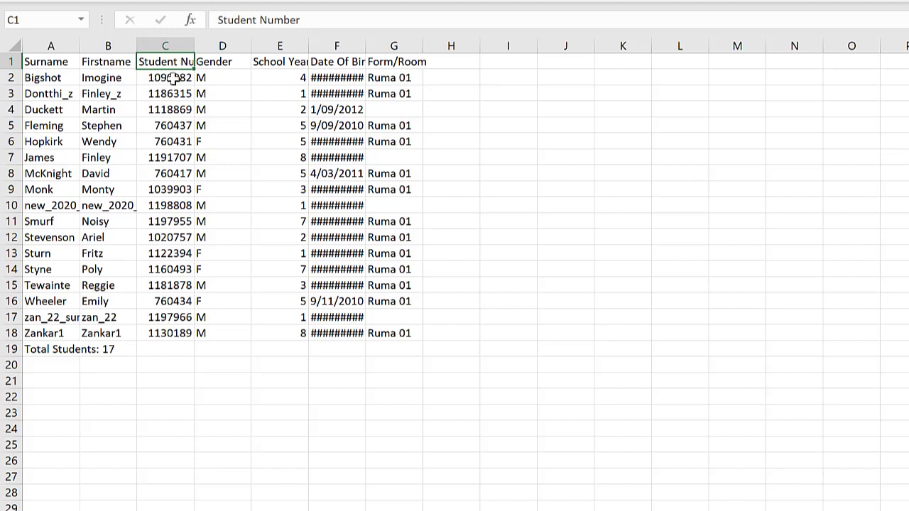
mouse_move(153, 93)
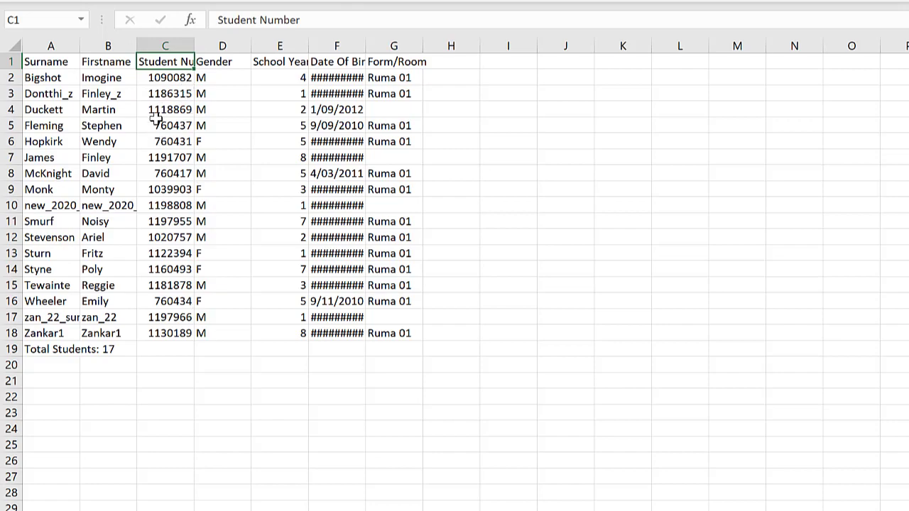
mouse_move(172, 154)
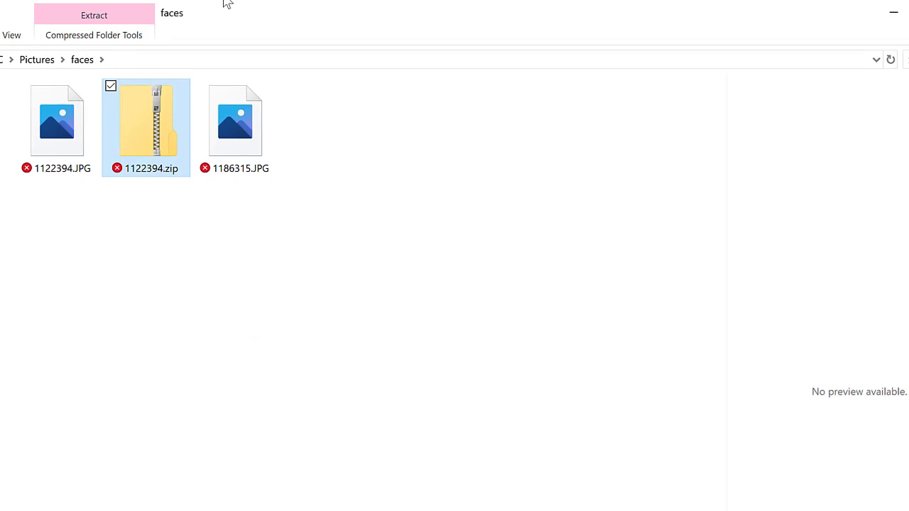
mouse_move(150, 138)
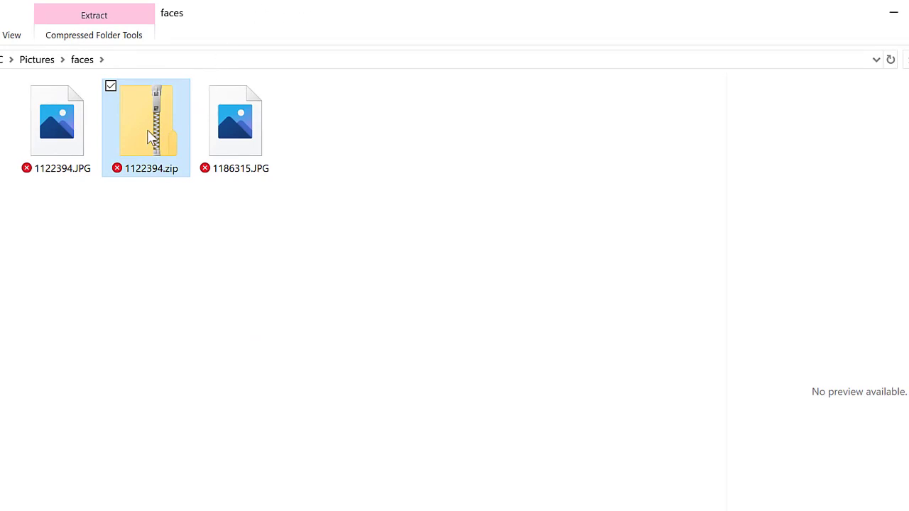
- Open the faces zip showing 1122394.JPG and 1186315.JPG, then return to Edge
double_click(146, 128)
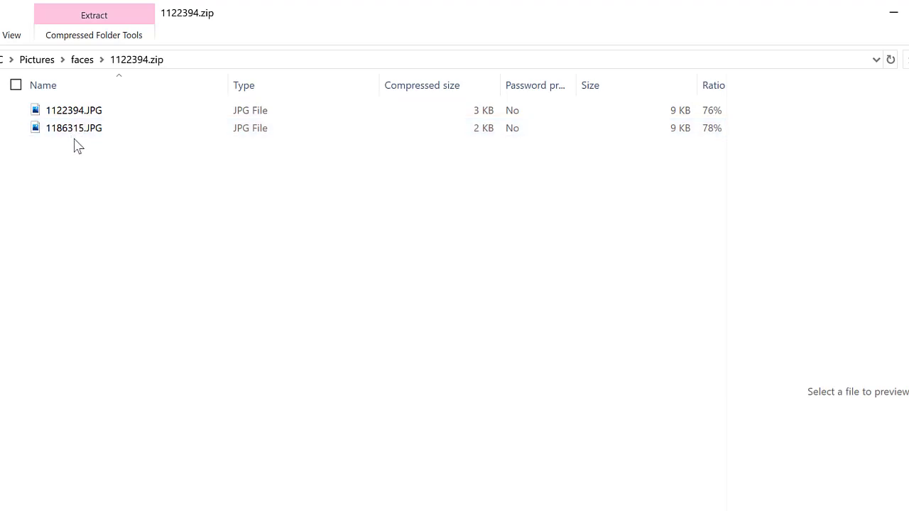
left_click(74, 110)
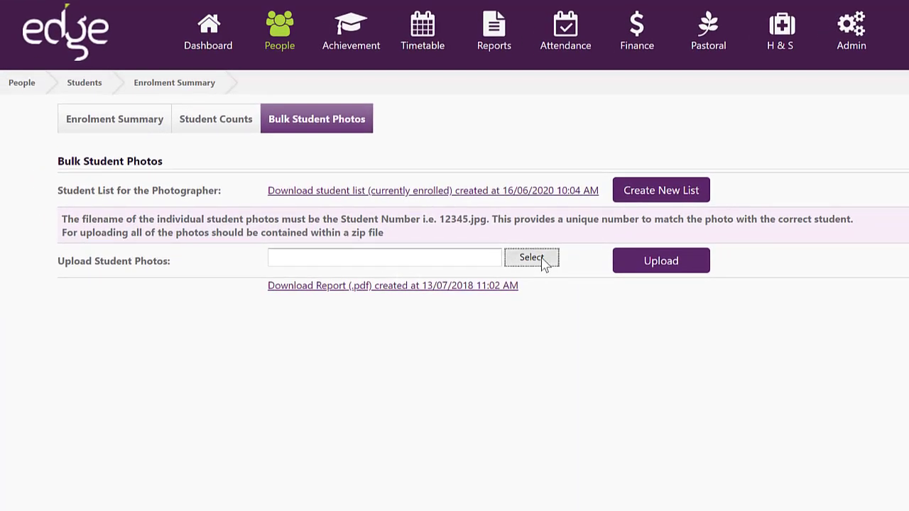
- Upload the photos zip in Edge and download the resulting 16/06/2020 upload report
left_click(532, 257)
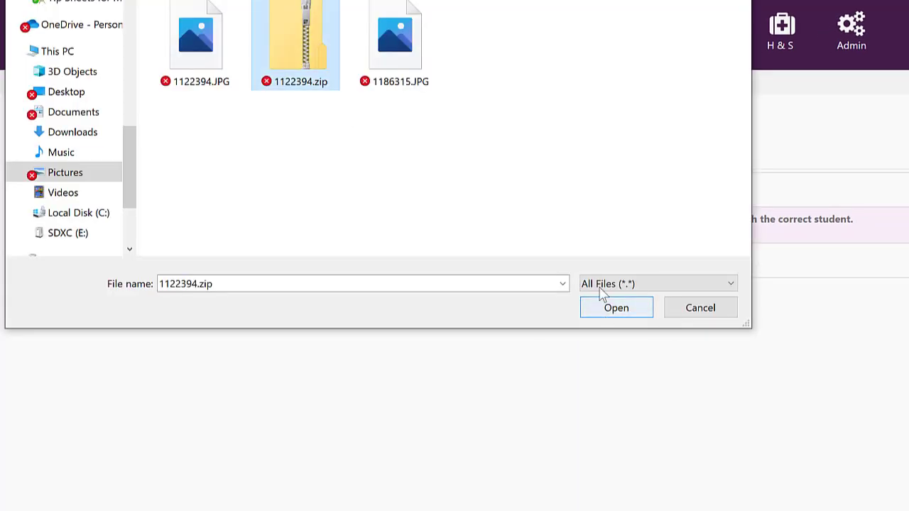
left_click(615, 307)
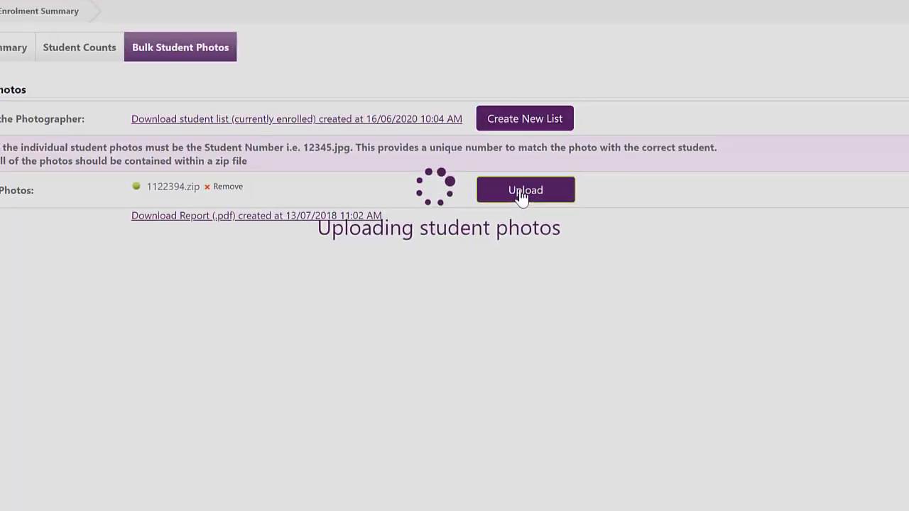
left_click(526, 190)
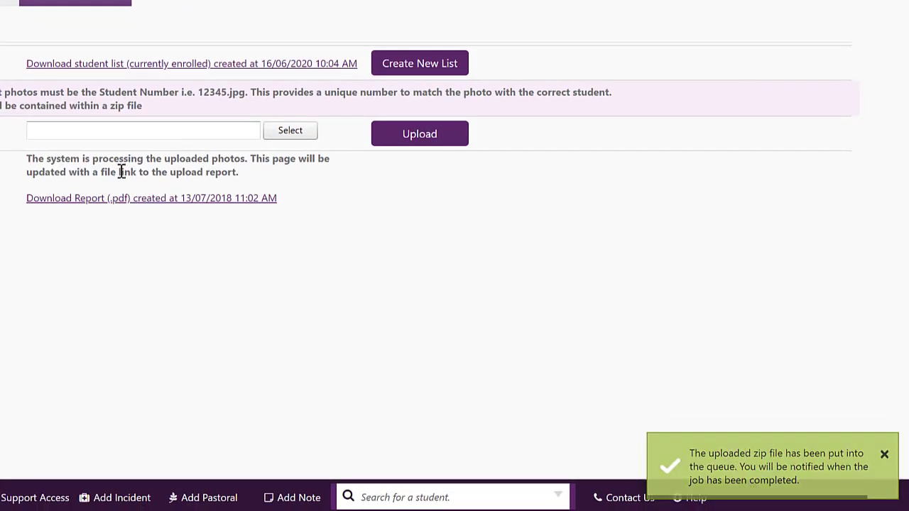
mouse_move(156, 217)
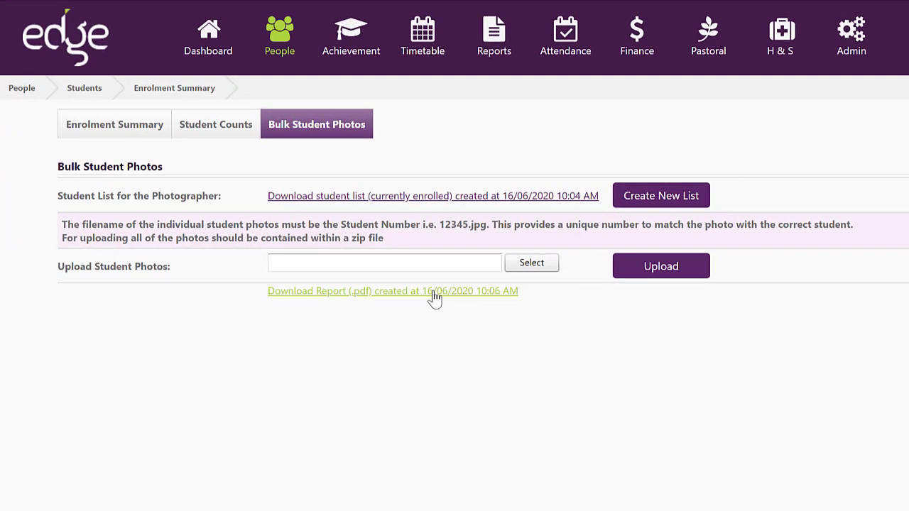
left_click(392, 292)
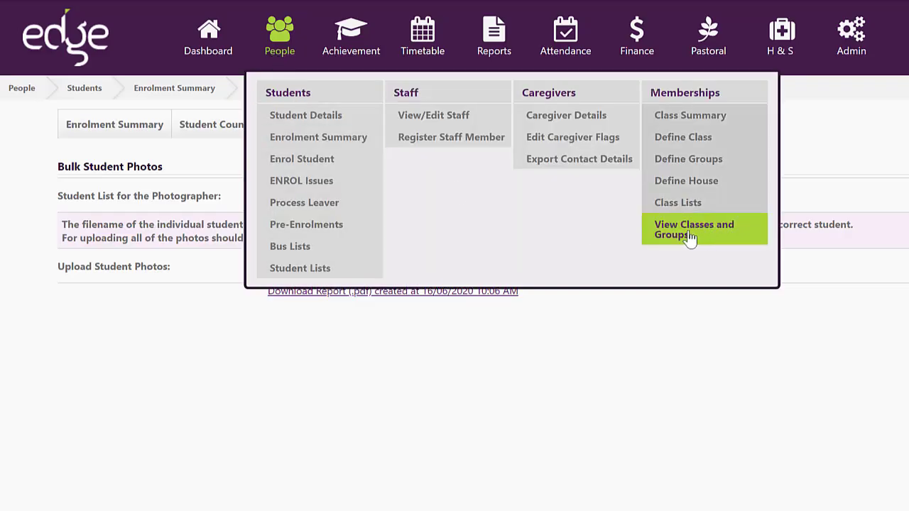
- Open View Classes and Groups to show the Ruma 01 class list with student photos
left_click(694, 230)
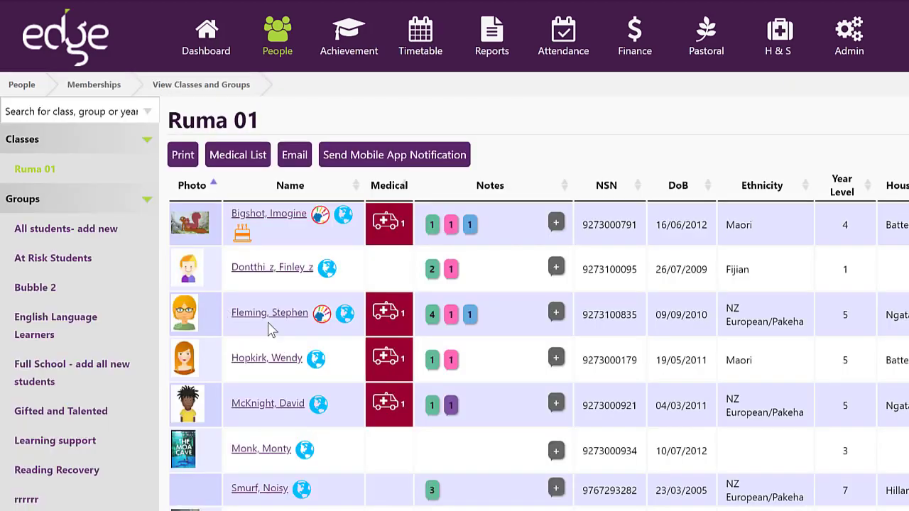
mouse_move(259, 274)
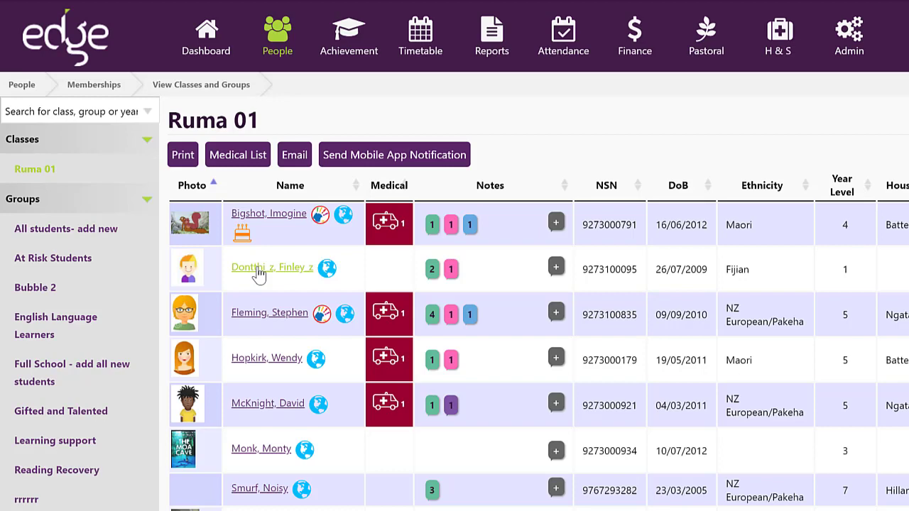
- Open the second student's Edit Student page and reveal the Upload new photo form
left_click(269, 267)
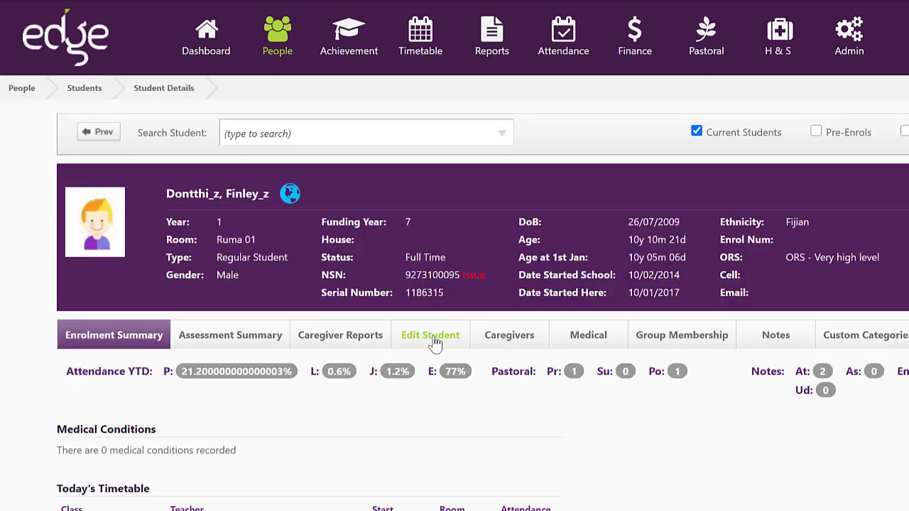
left_click(431, 335)
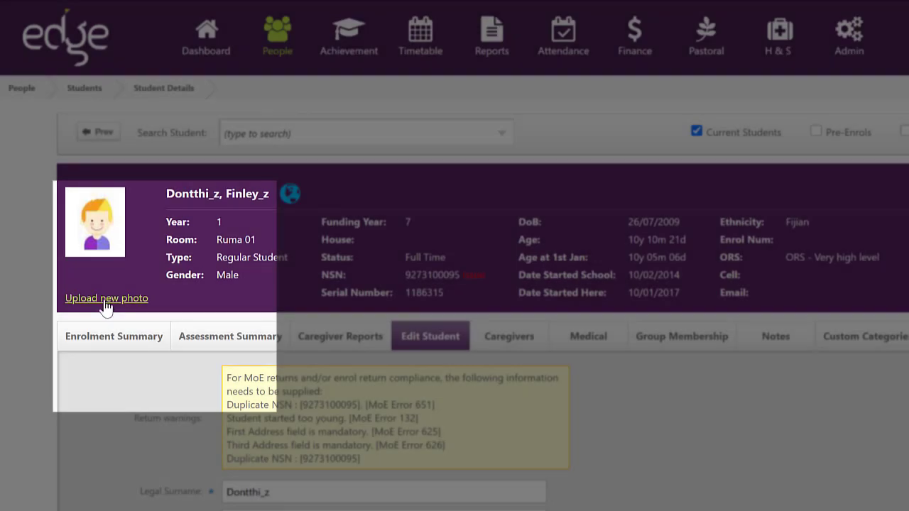
left_click(105, 298)
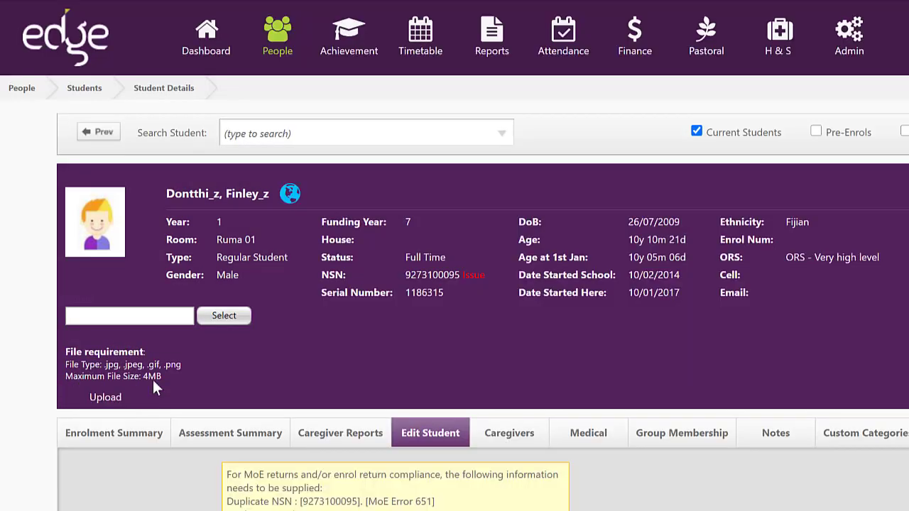
mouse_move(149, 398)
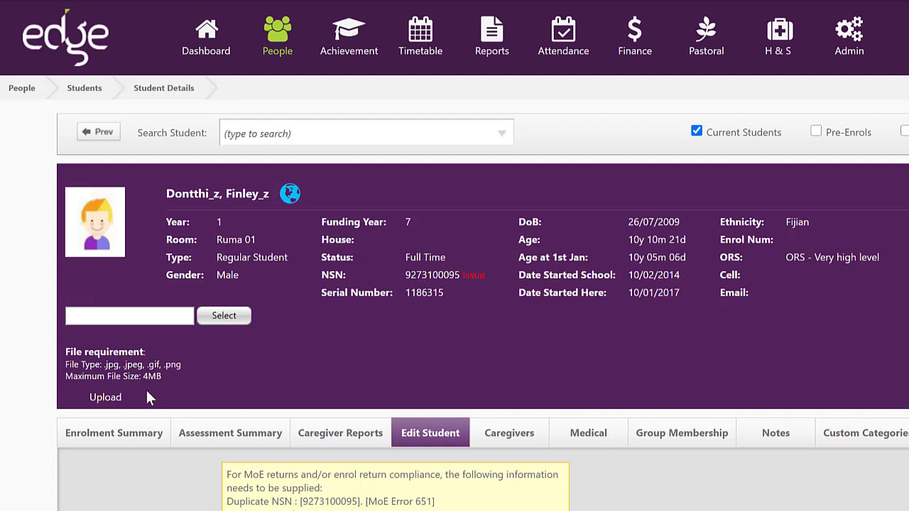
mouse_move(150, 383)
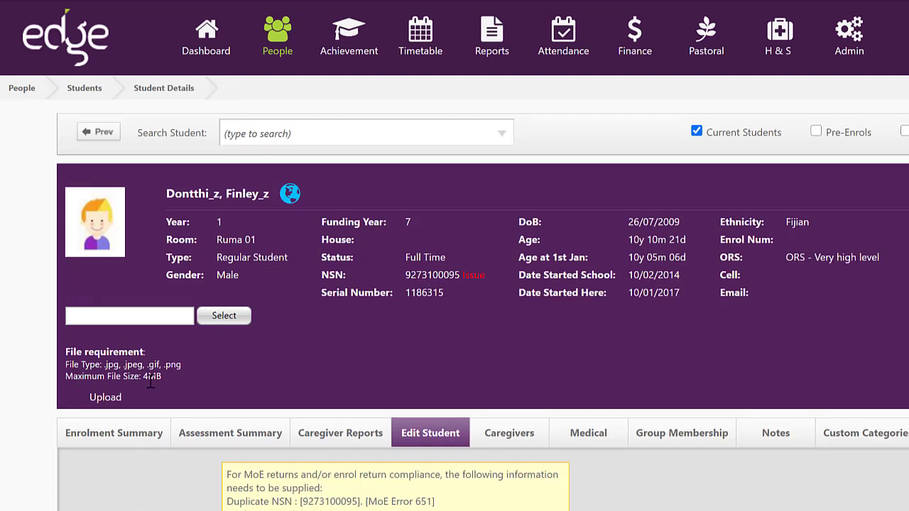